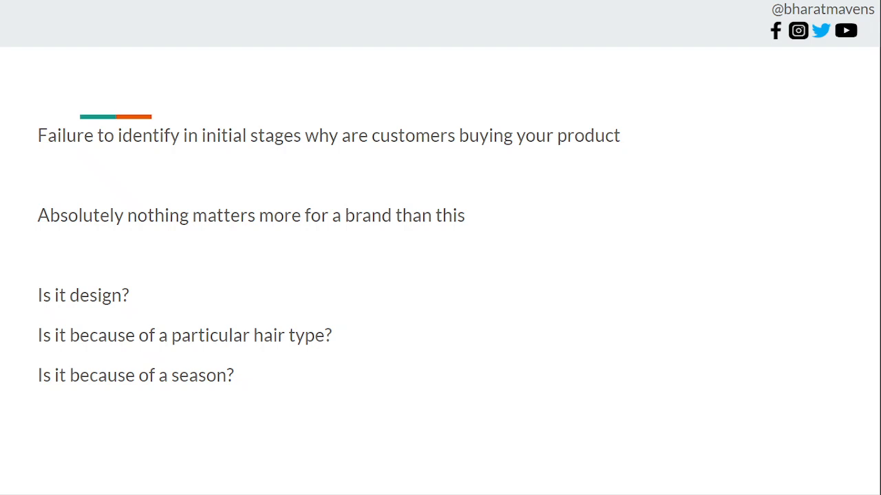
{"action": "mouse_move", "coordinate": [729, 257]}
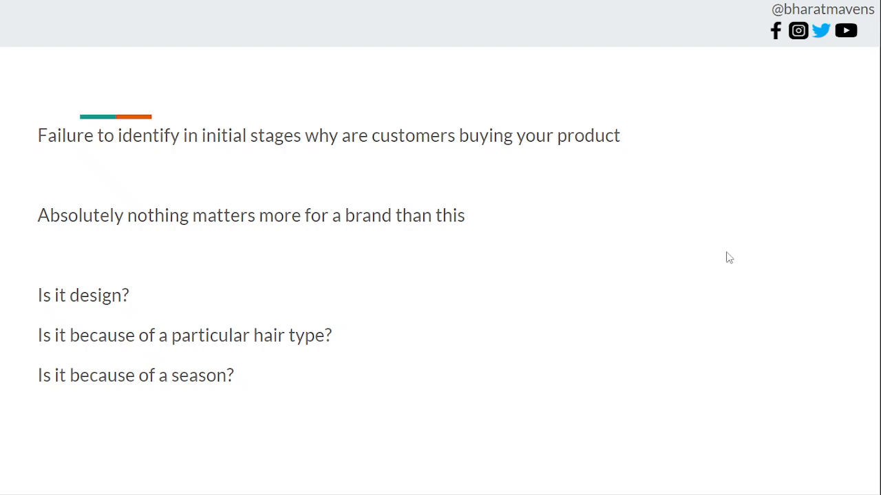
{"action": "mouse_move", "coordinate": [674, 184]}
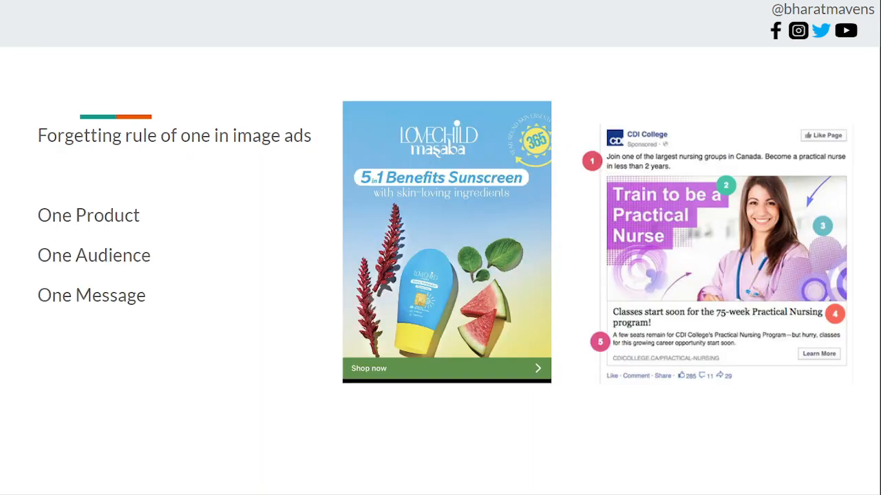
{"action": "mouse_move", "coordinate": [743, 182]}
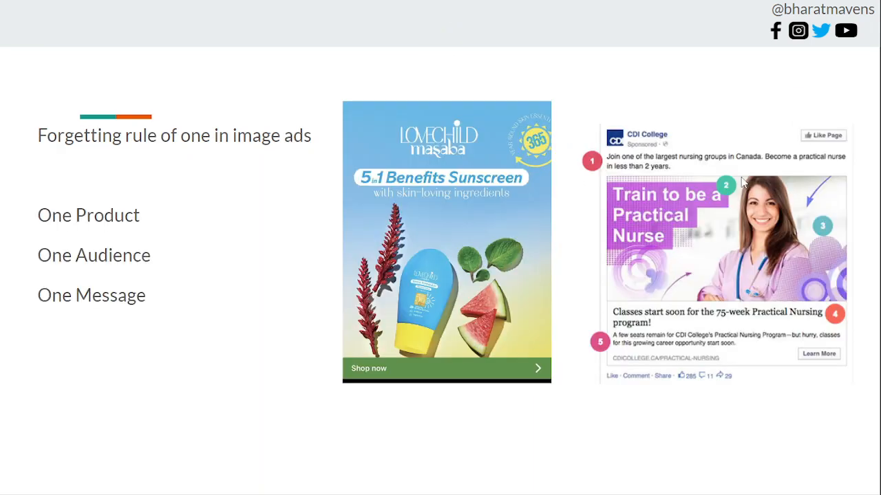
{"action": "mouse_move", "coordinate": [719, 227]}
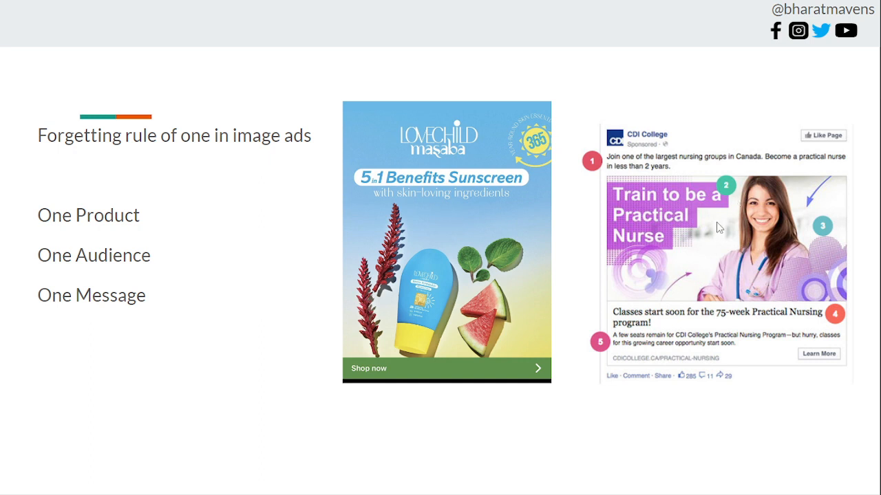
{"action": "mouse_move", "coordinate": [140, 112]}
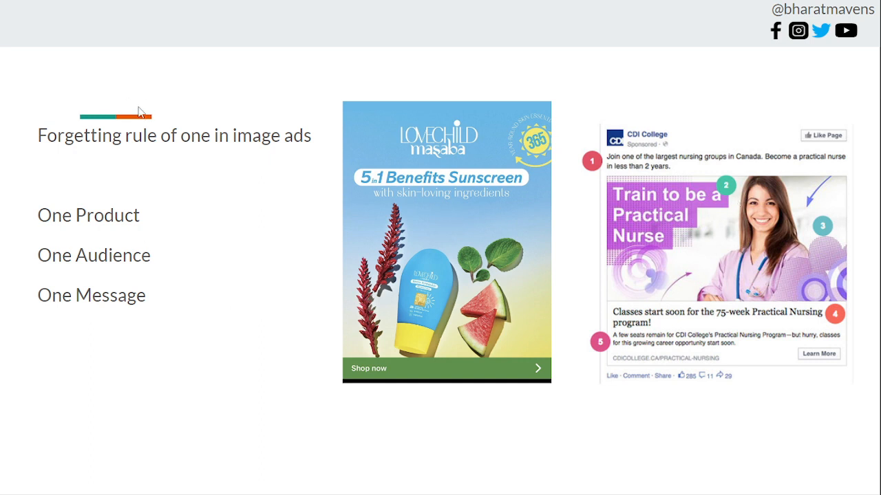
{"action": "mouse_move", "coordinate": [111, 208]}
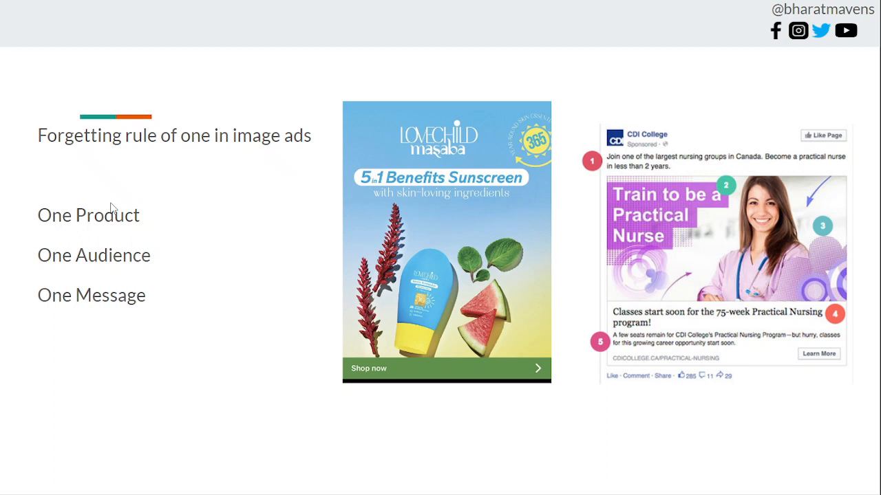
{"action": "mouse_move", "coordinate": [407, 249]}
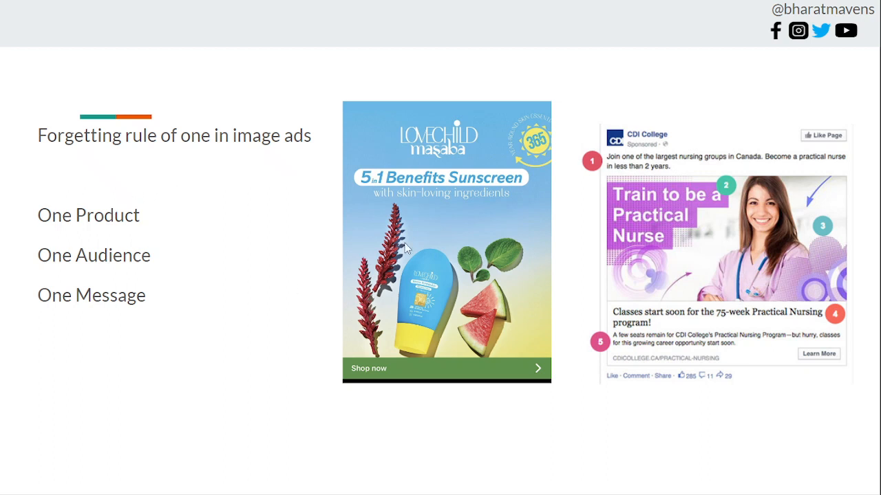
{"action": "mouse_move", "coordinate": [432, 279]}
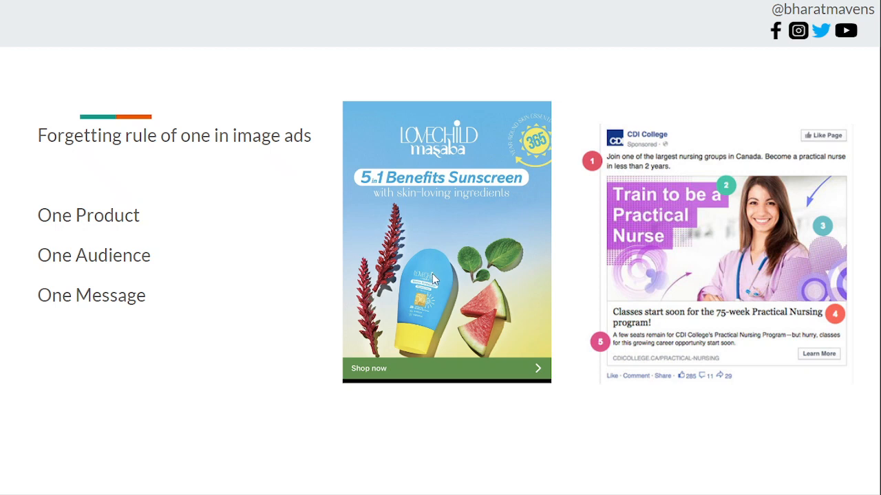
{"action": "mouse_move", "coordinate": [435, 278]}
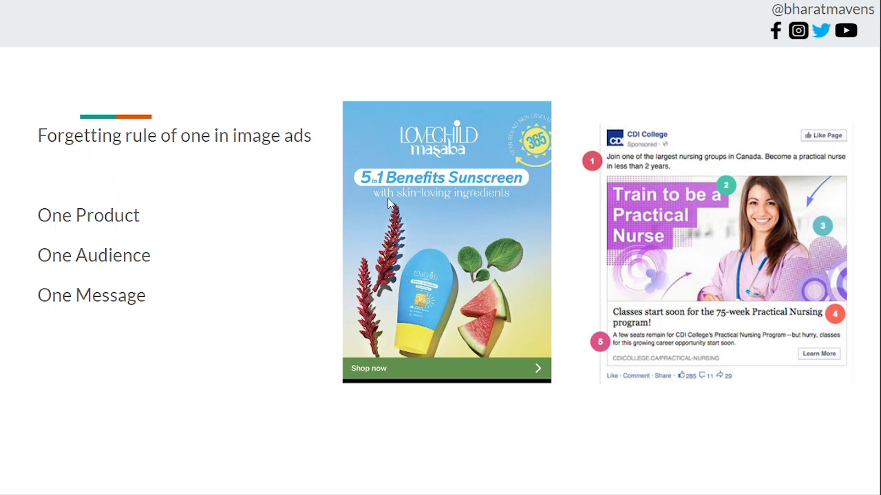
{"action": "mouse_move", "coordinate": [442, 219]}
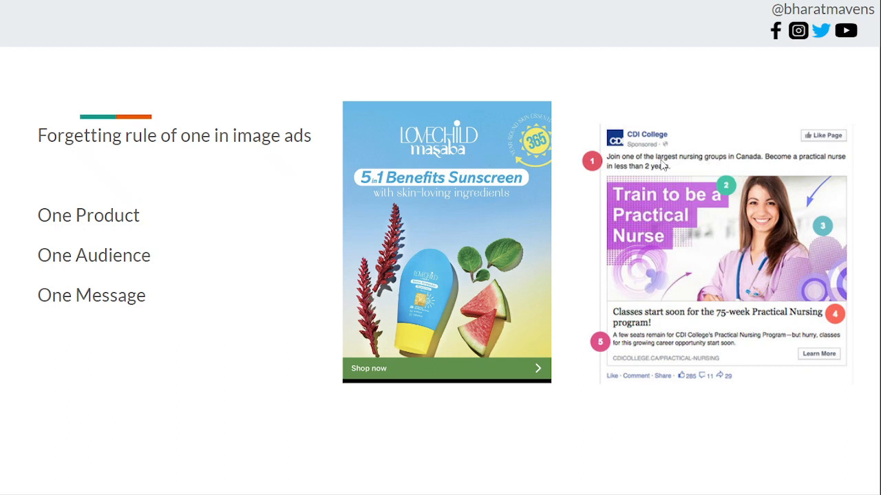
{"action": "mouse_move", "coordinate": [812, 169]}
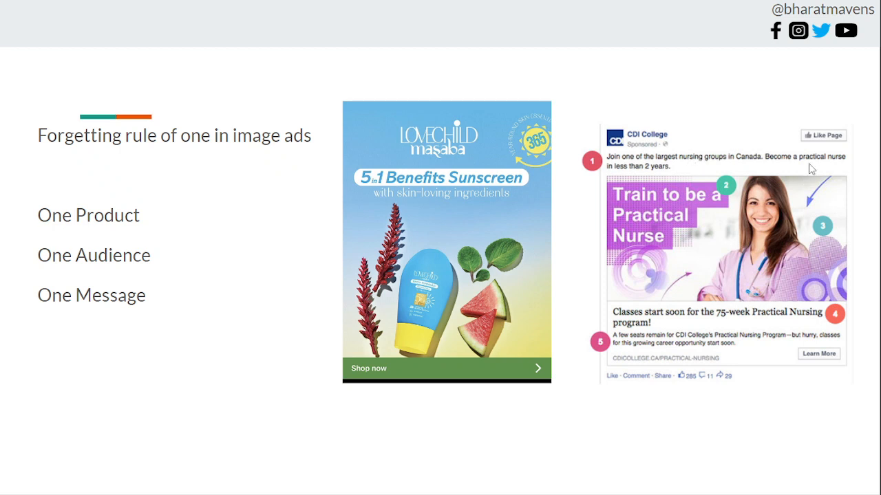
{"action": "mouse_move", "coordinate": [103, 256]}
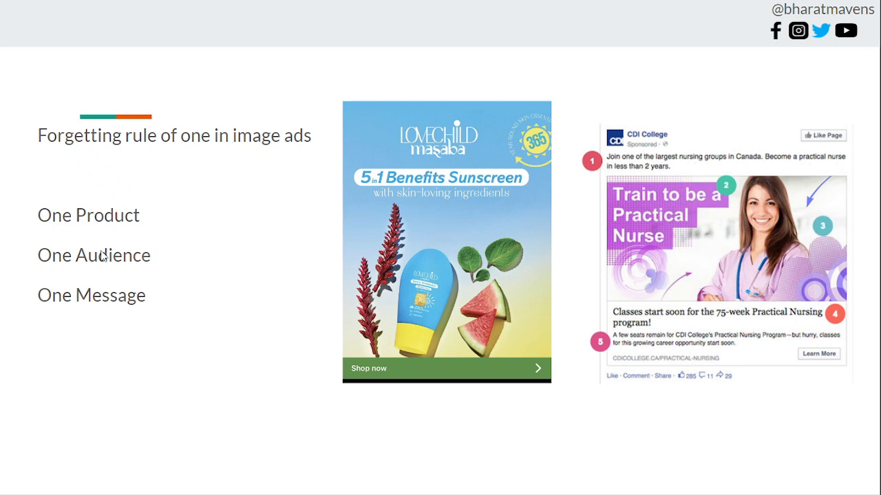
{"action": "mouse_move", "coordinate": [130, 271]}
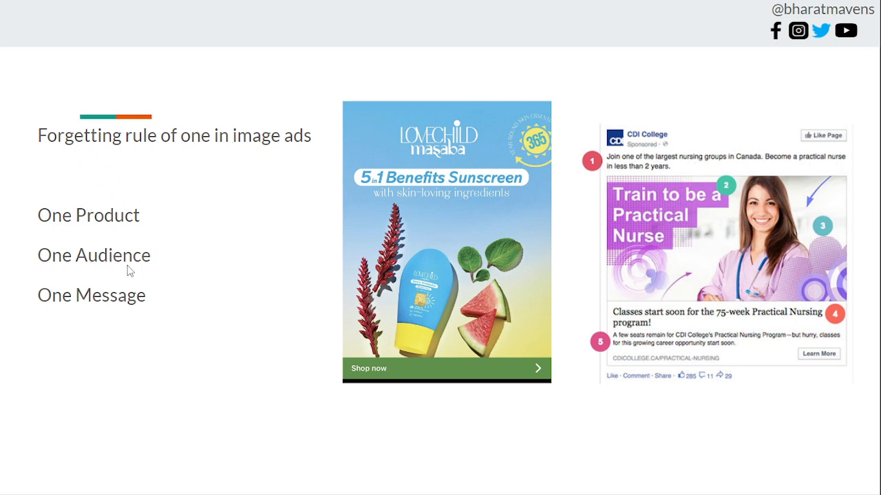
{"action": "mouse_move", "coordinate": [81, 285]}
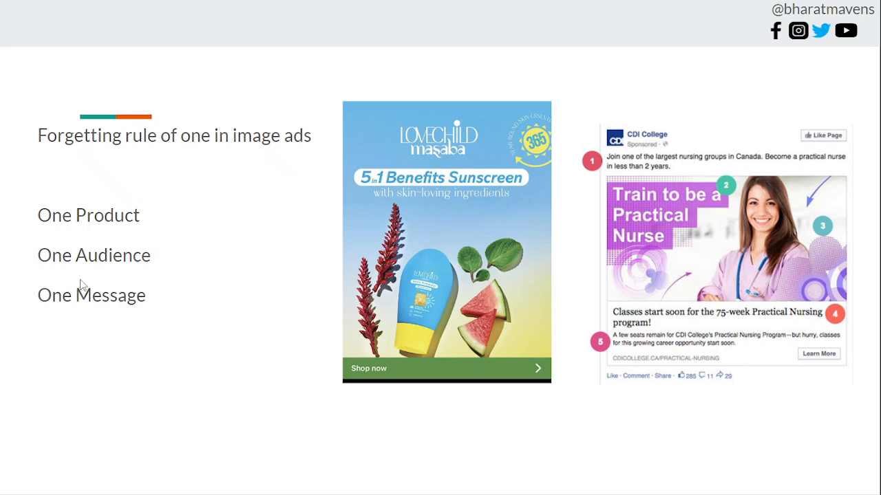
{"action": "mouse_move", "coordinate": [652, 227]}
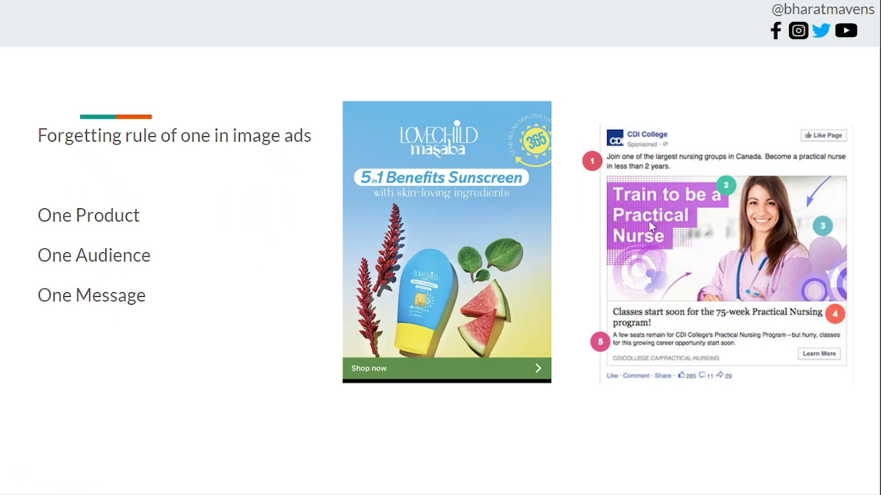
{"action": "mouse_move", "coordinate": [700, 164]}
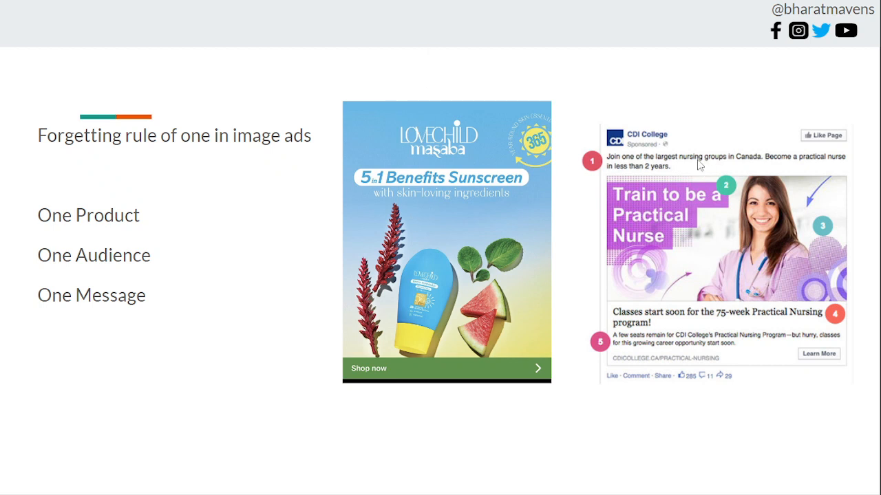
{"action": "mouse_move", "coordinate": [703, 195]}
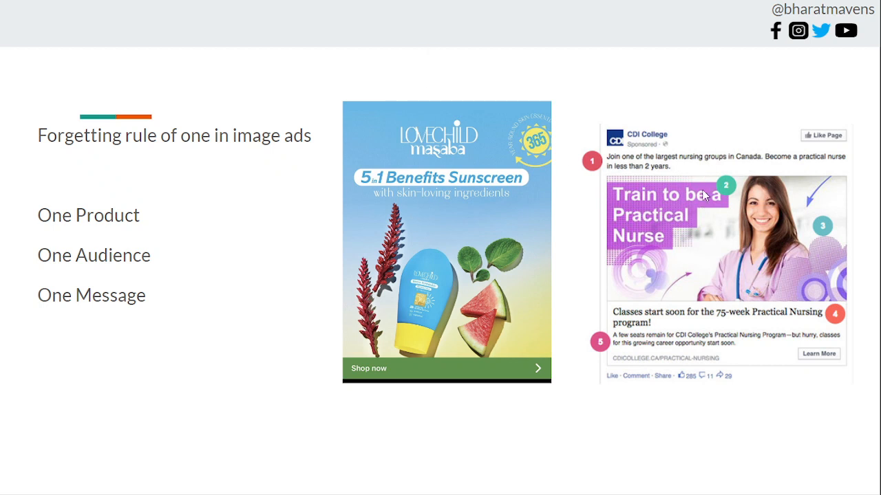
{"action": "mouse_move", "coordinate": [246, 211]}
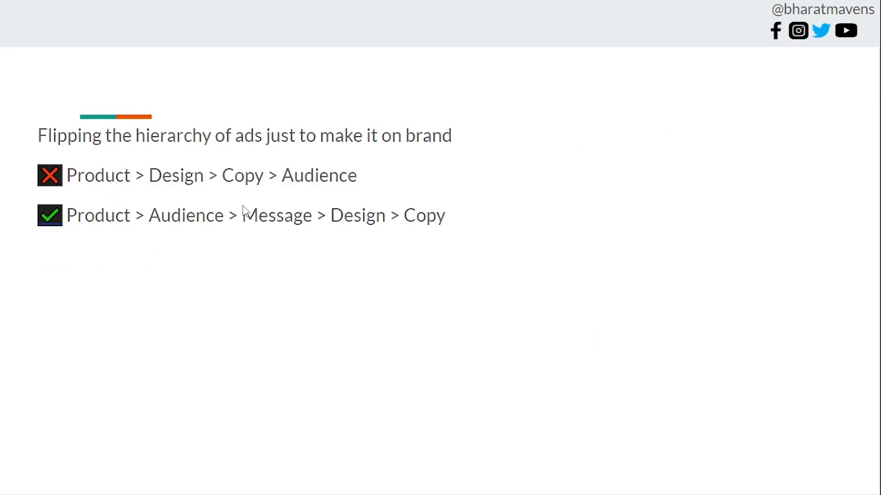
{"action": "mouse_move", "coordinate": [244, 212]}
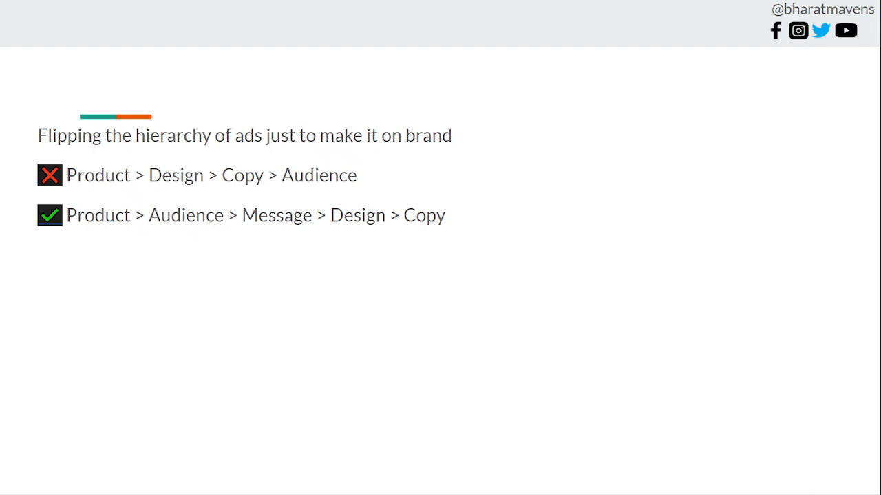
{"action": "mouse_move", "coordinate": [72, 228]}
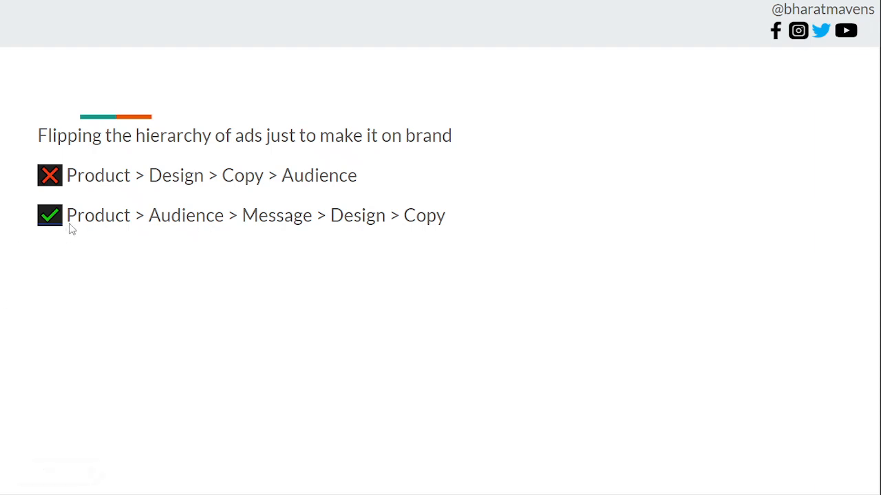
{"action": "mouse_move", "coordinate": [118, 241]}
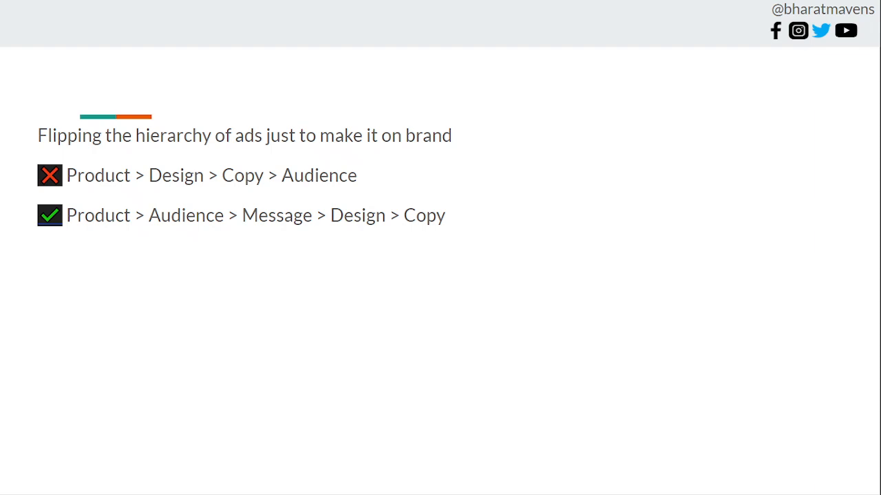
{"action": "mouse_move", "coordinate": [406, 211]}
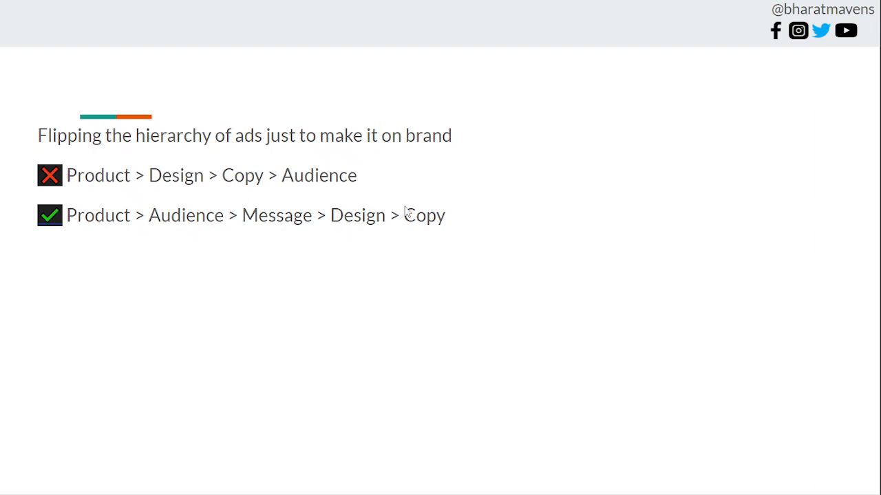
{"action": "mouse_move", "coordinate": [278, 220]}
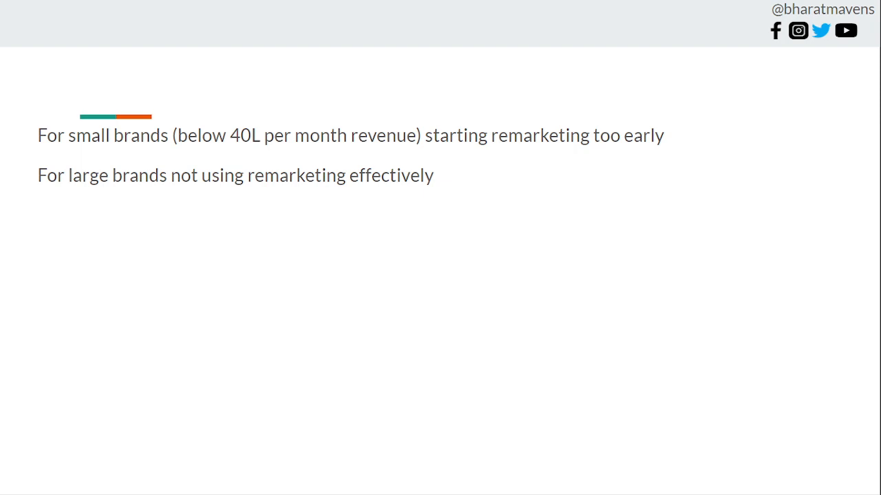
Bring the OBS Studio recording window to the front after the remarketing slide
{"action": "left_click", "coordinate": [435, 483]}
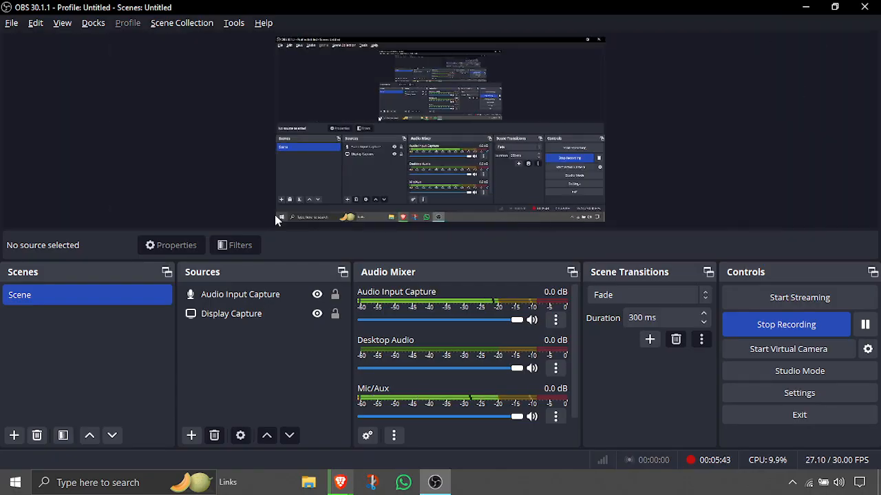